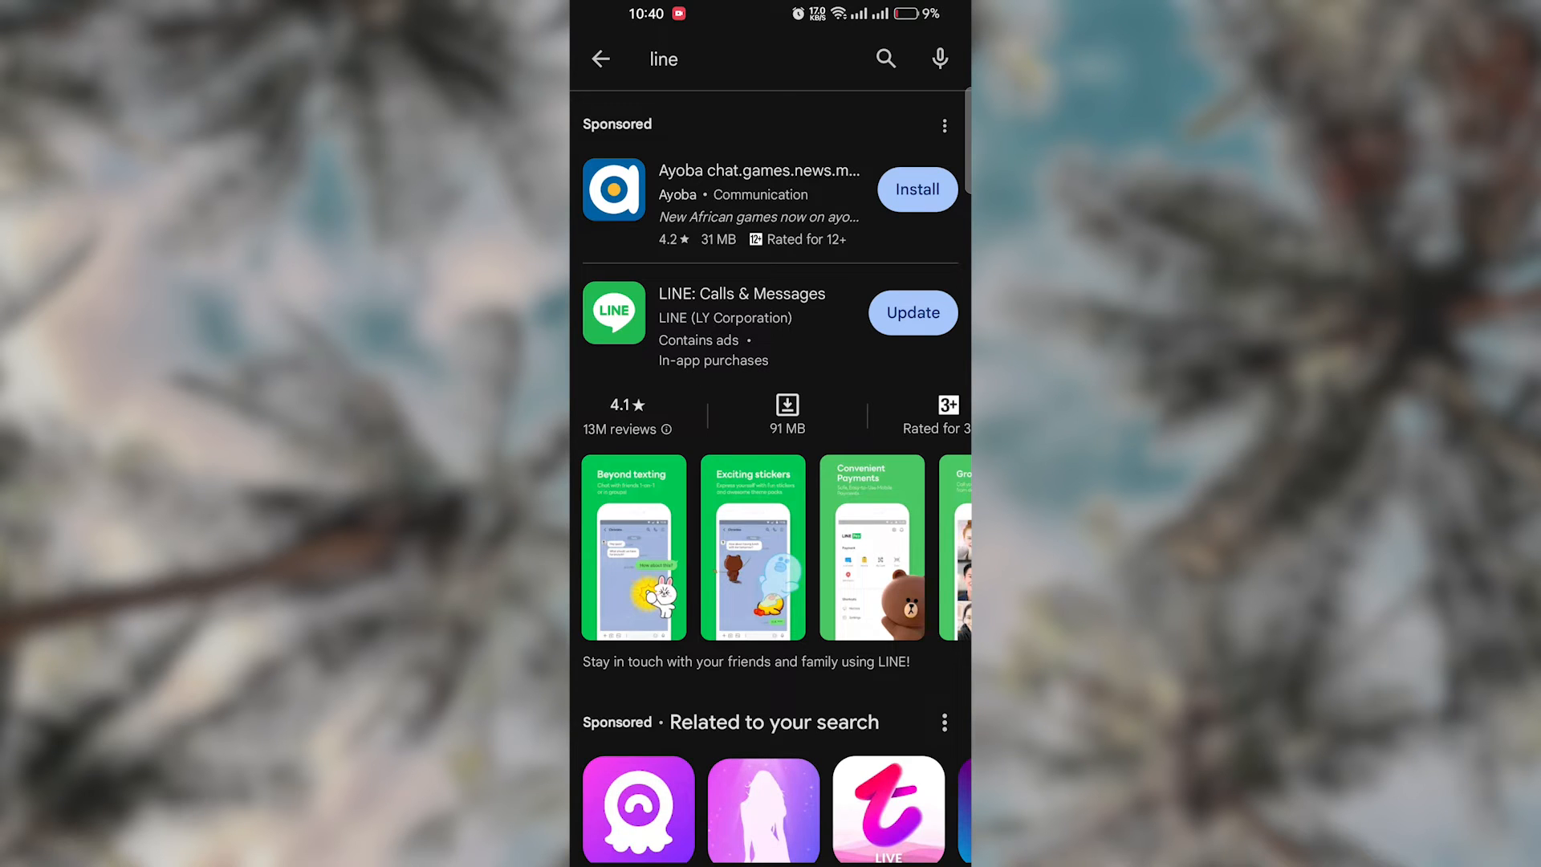
Leave the Play Store results for LINE and return to the phone's home screen.
{"action": "scroll", "scroll_direction": "down", "scroll_amount": 3}
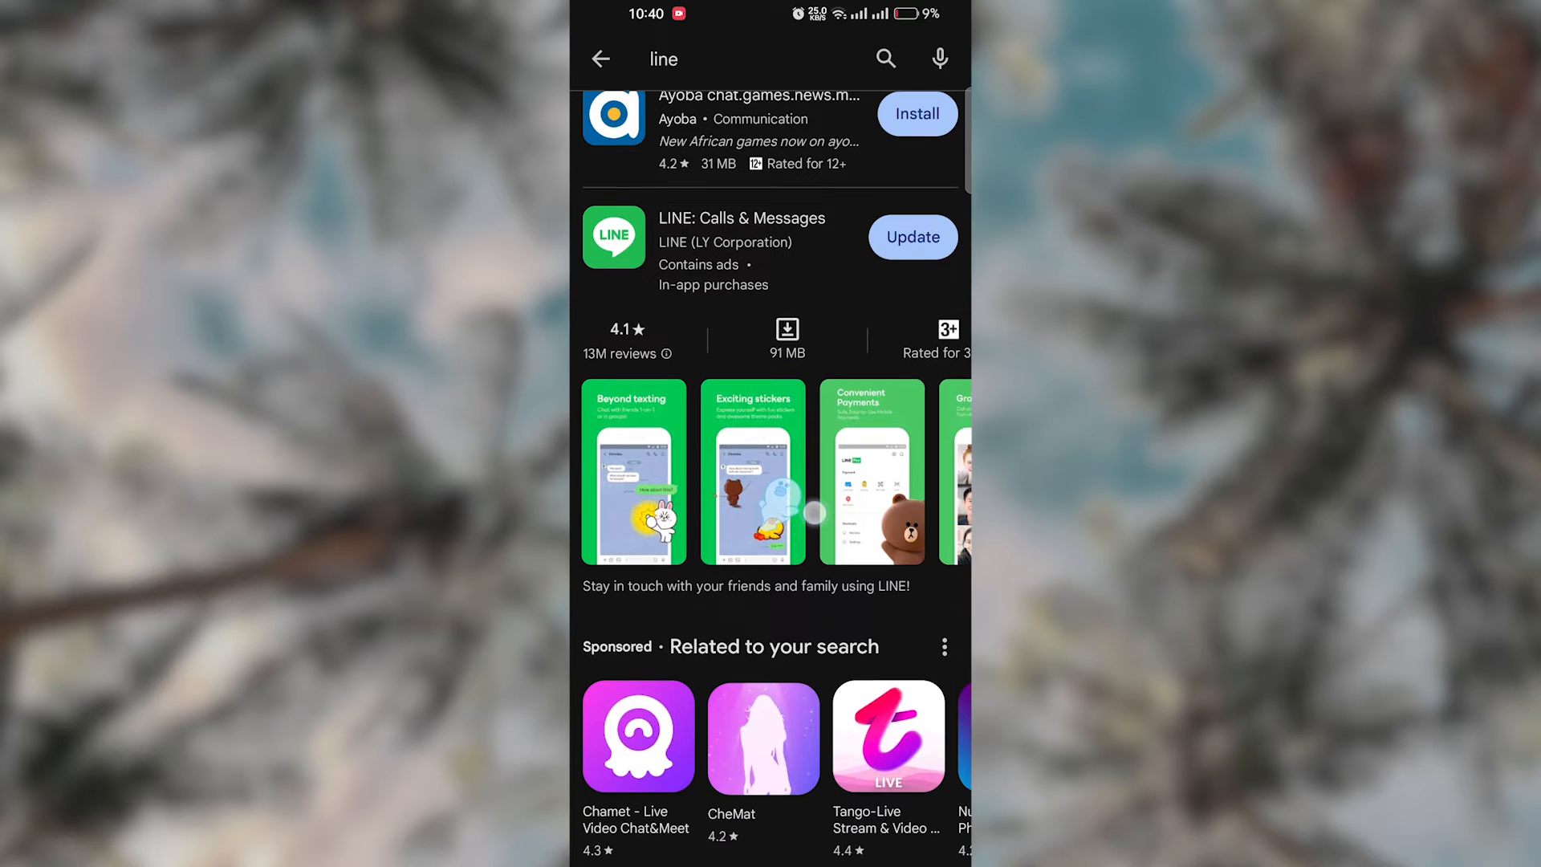
{"action": "left_click", "coordinate": [742, 218]}
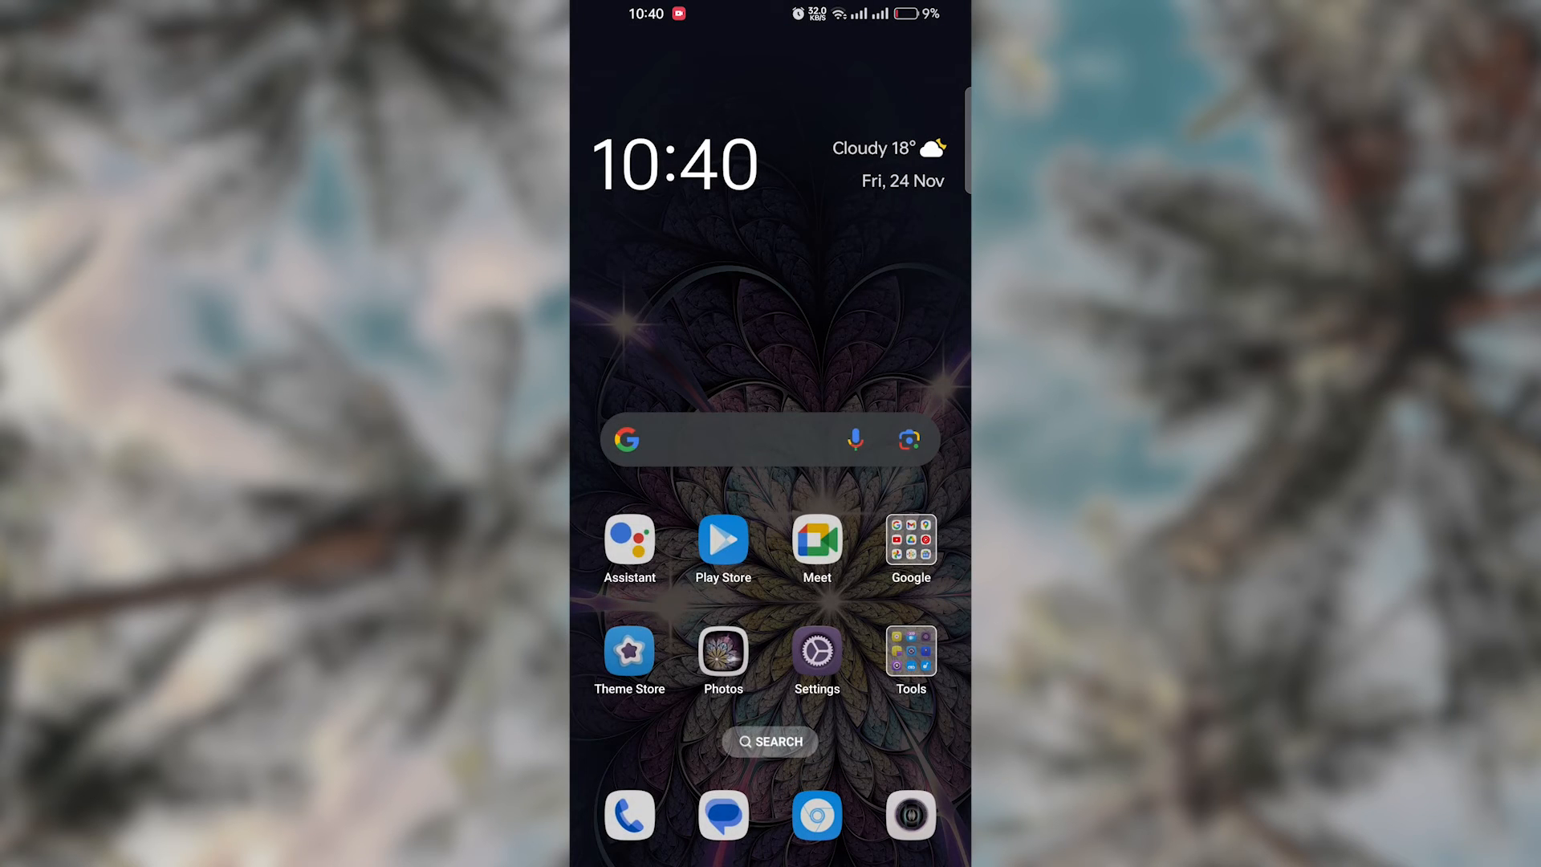
Swipe the home screen to reach and launch the LINE app on its Home tab.
{"action": "scroll", "scroll_direction": "left", "scroll_amount": 3}
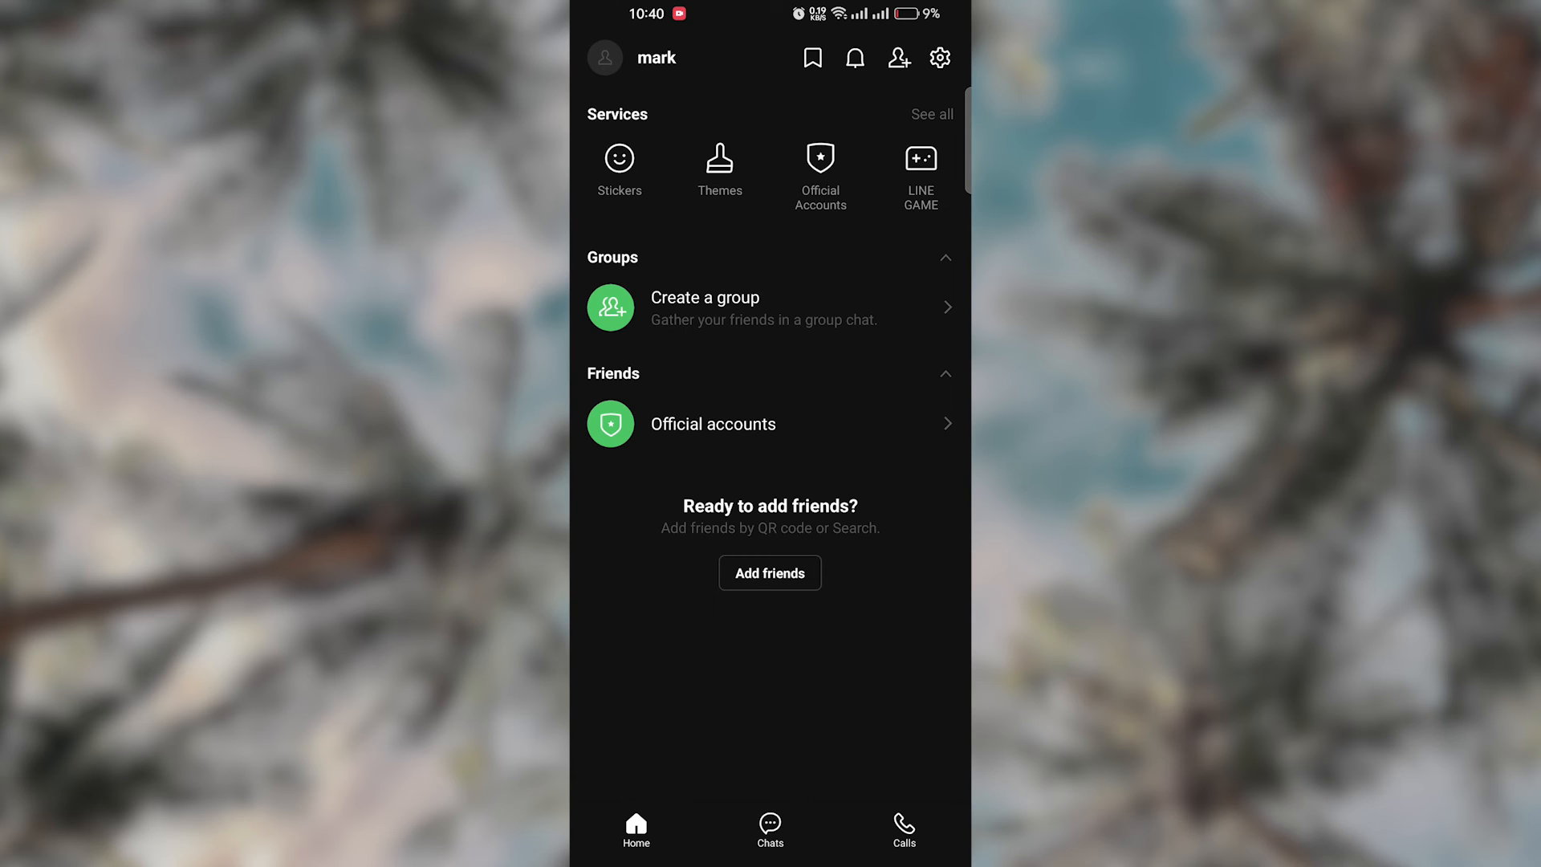
View LINE's Chats list, return Home, then browse the Settings page's general options.
{"action": "left_click", "coordinate": [769, 821]}
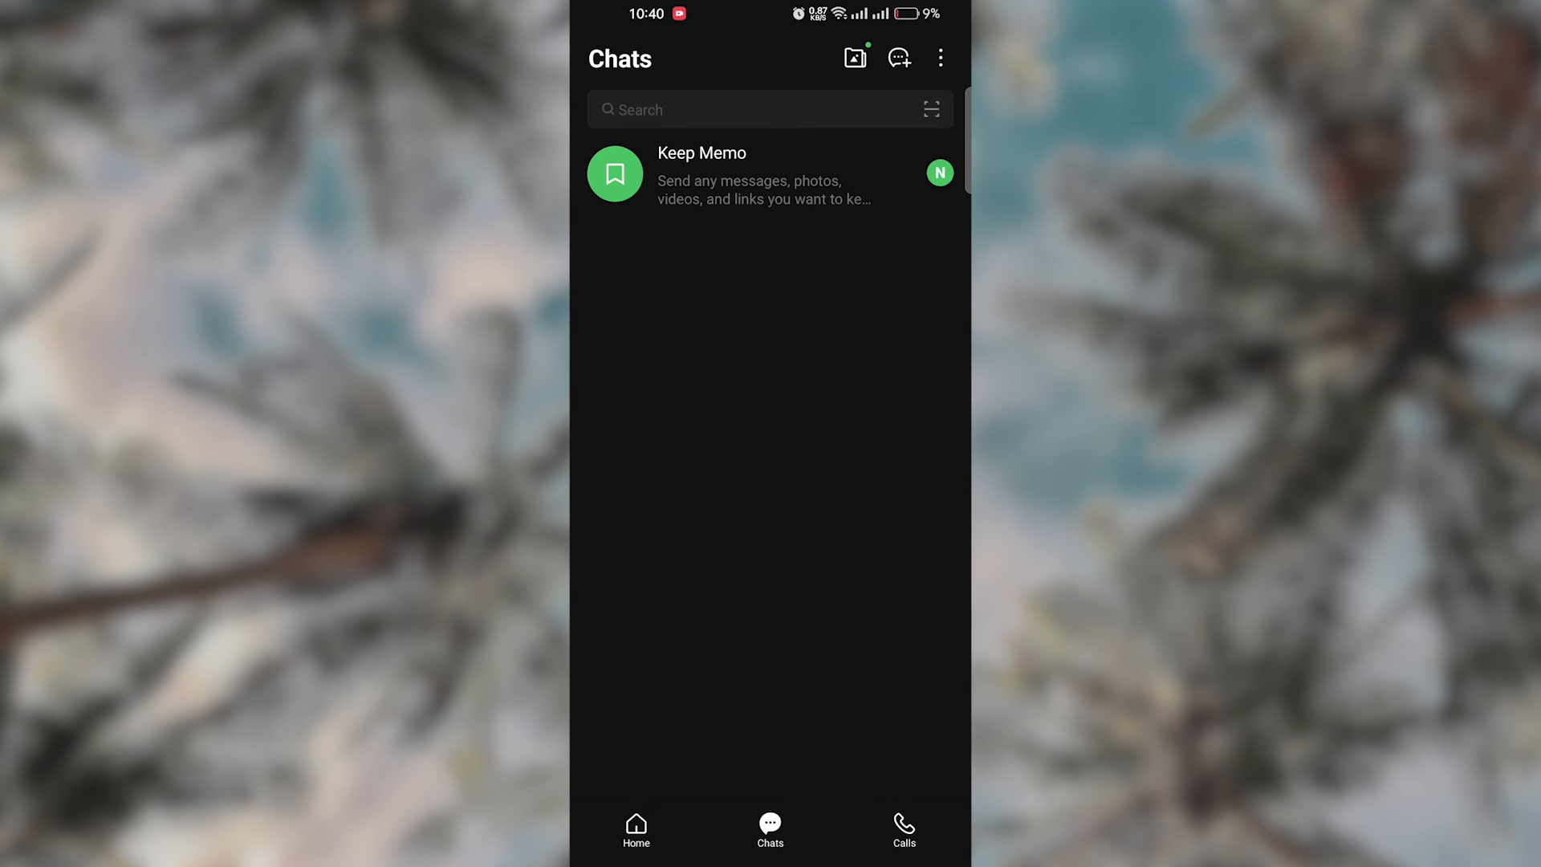
{"action": "left_click", "coordinate": [636, 830]}
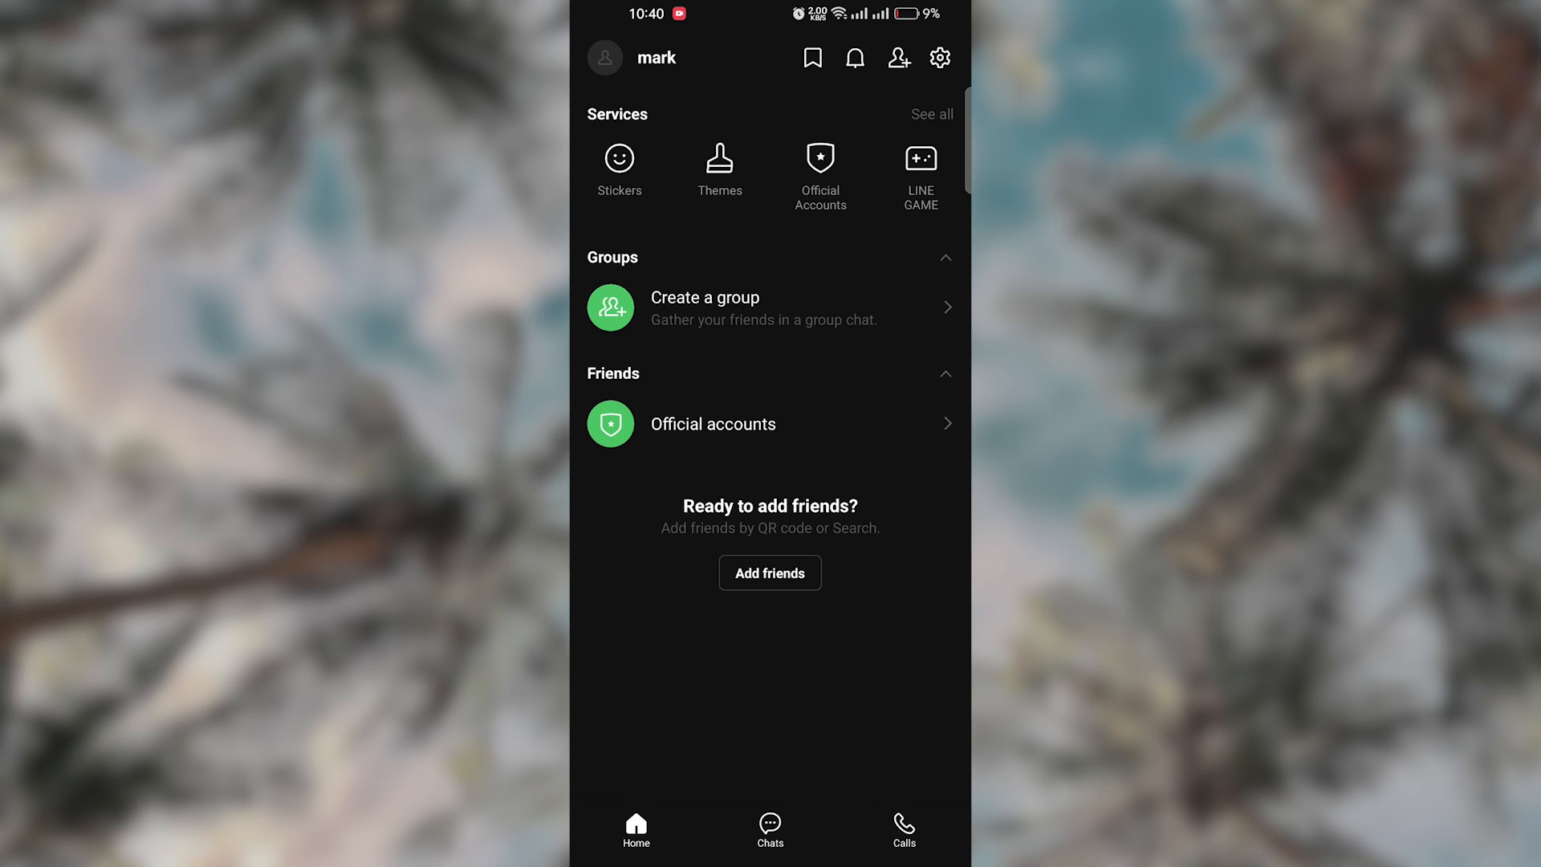
{"action": "left_click", "coordinate": [939, 58]}
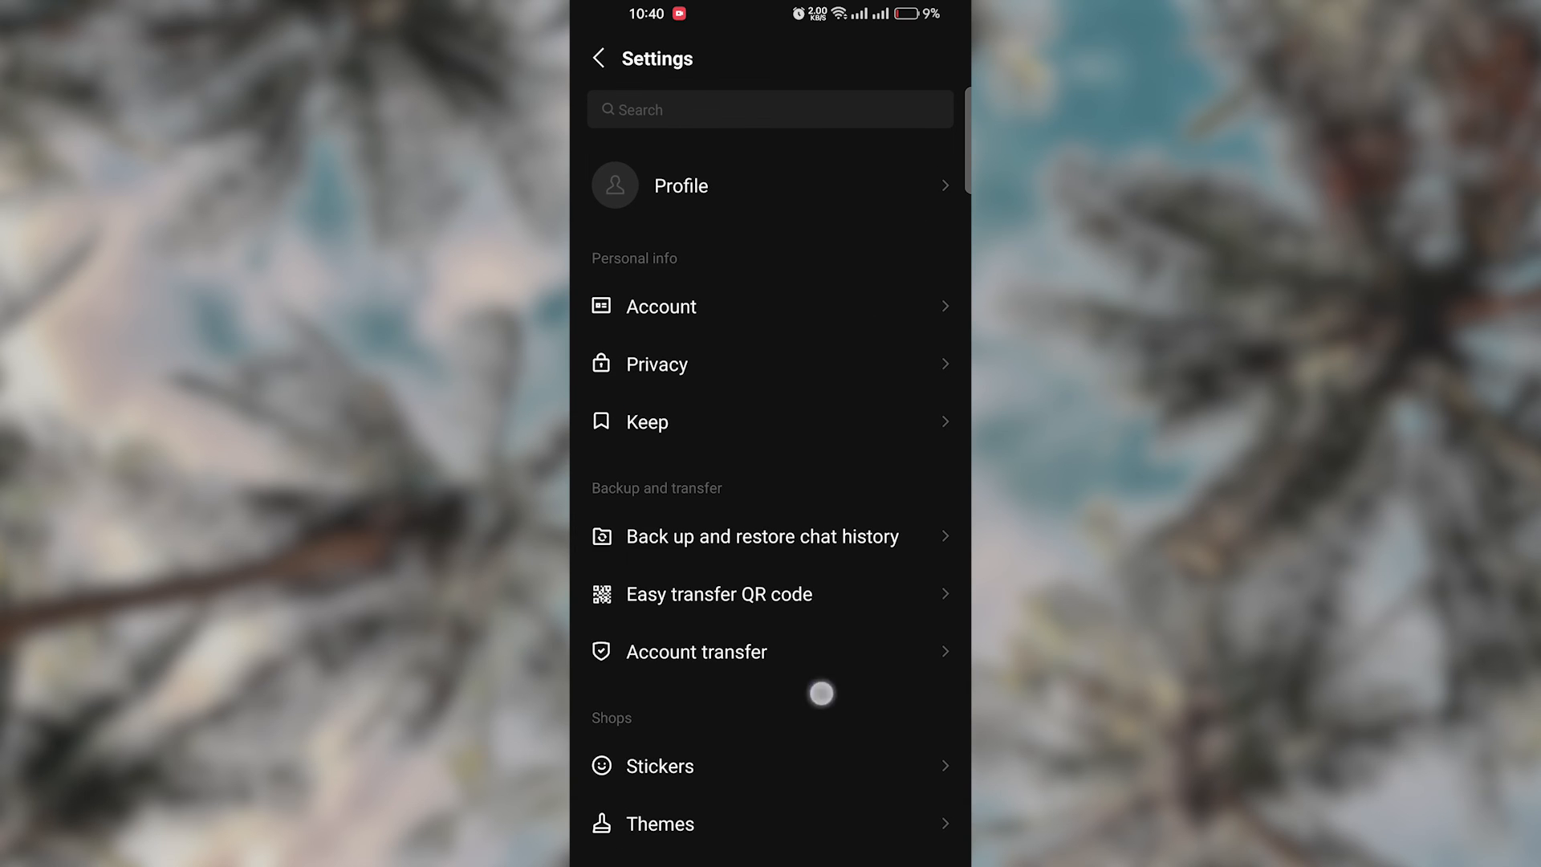
{"action": "scroll", "scroll_direction": "down", "scroll_amount": 3}
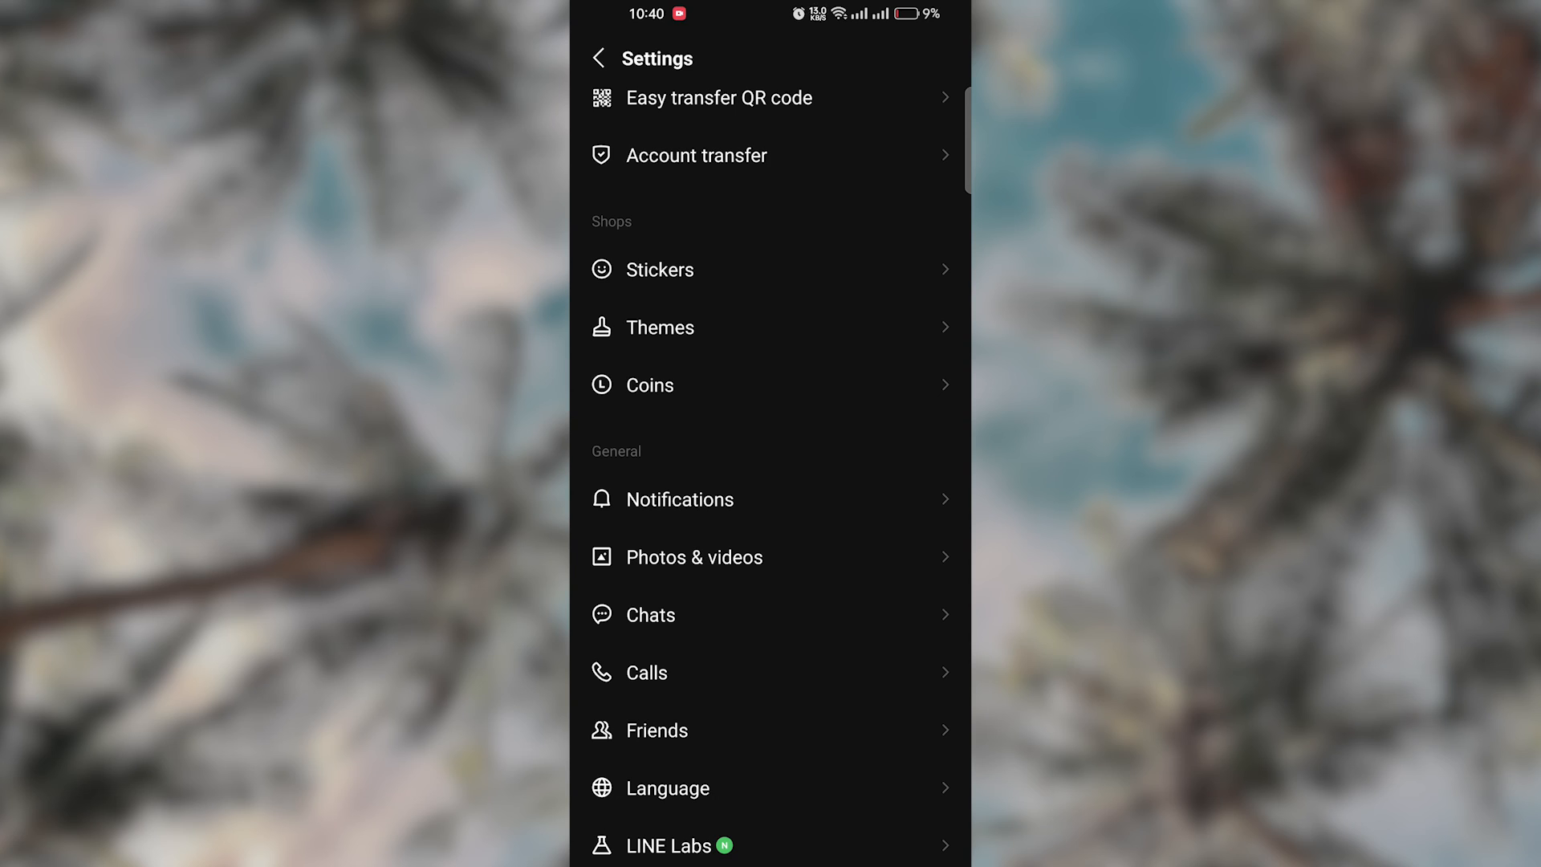